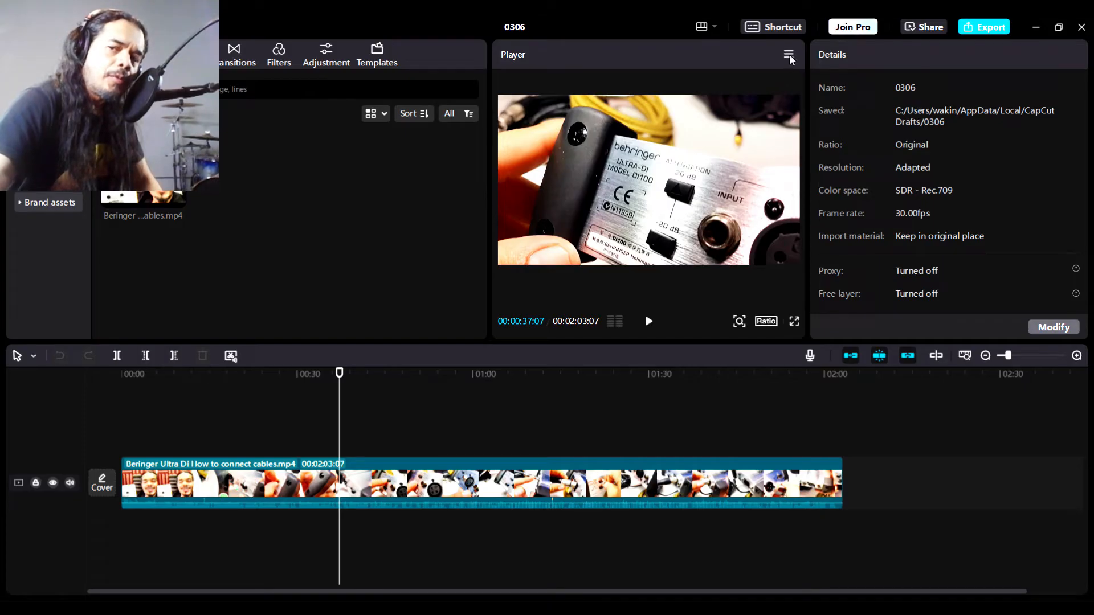
# Bring up the Player panel's options menu above the Behringer clip preview
pyautogui.click(788, 55)
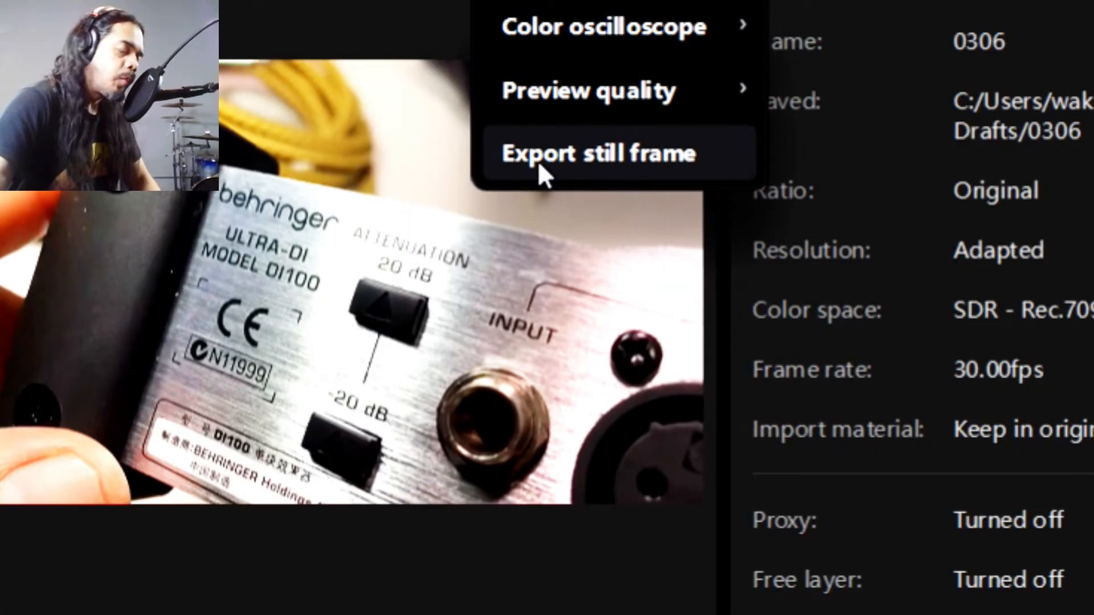
# Start a still-frame export of the 00:37 frame, named 0306 at 1080P in PNG
pyautogui.click(595, 152)
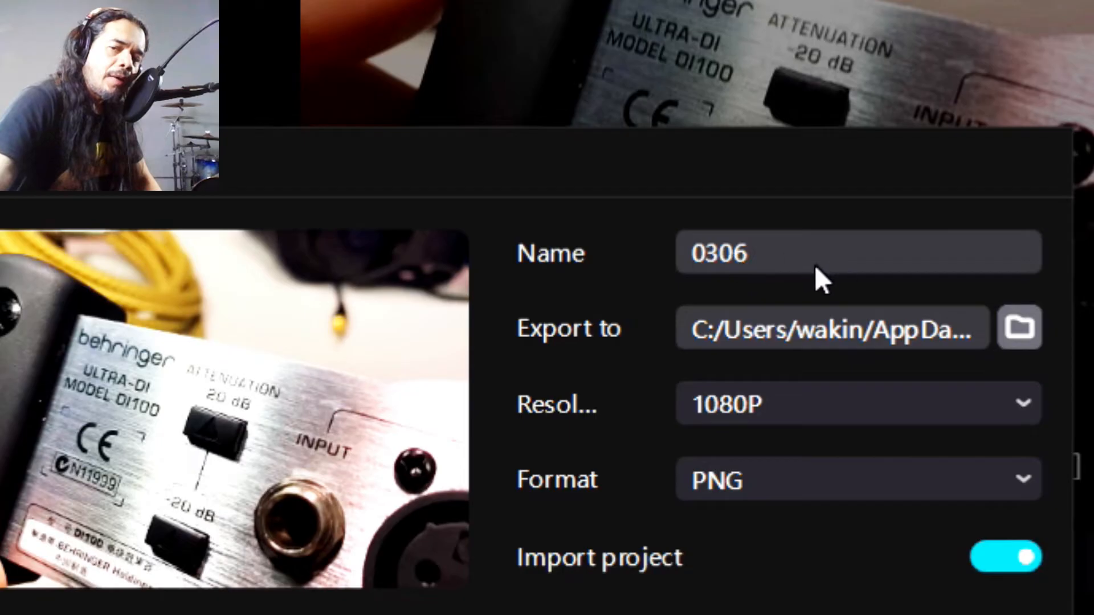
pyautogui.moveTo(544, 300)
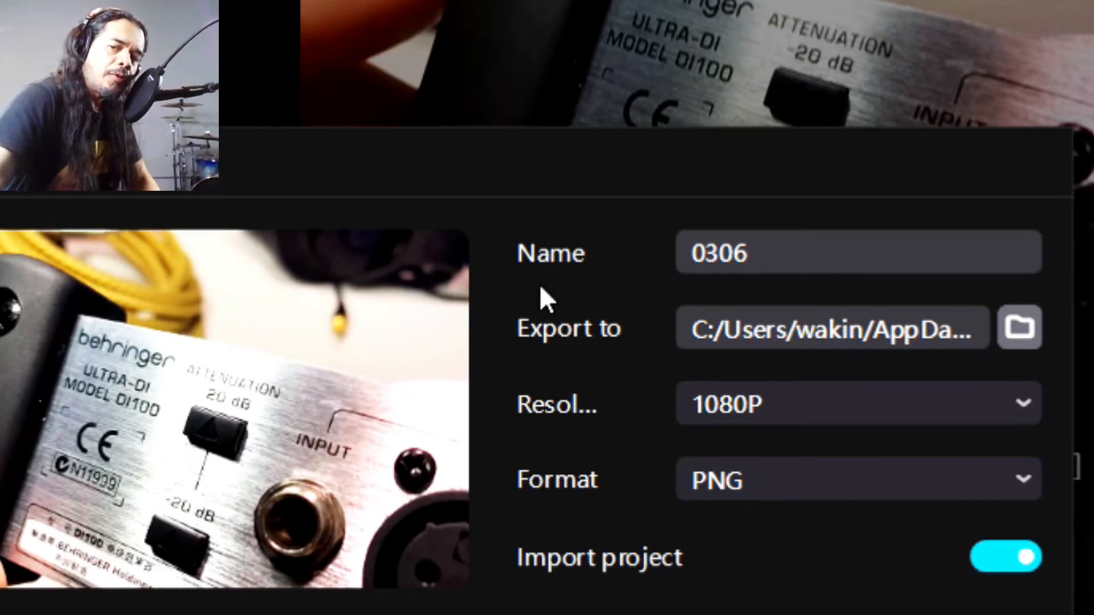
pyautogui.moveTo(1050, 352)
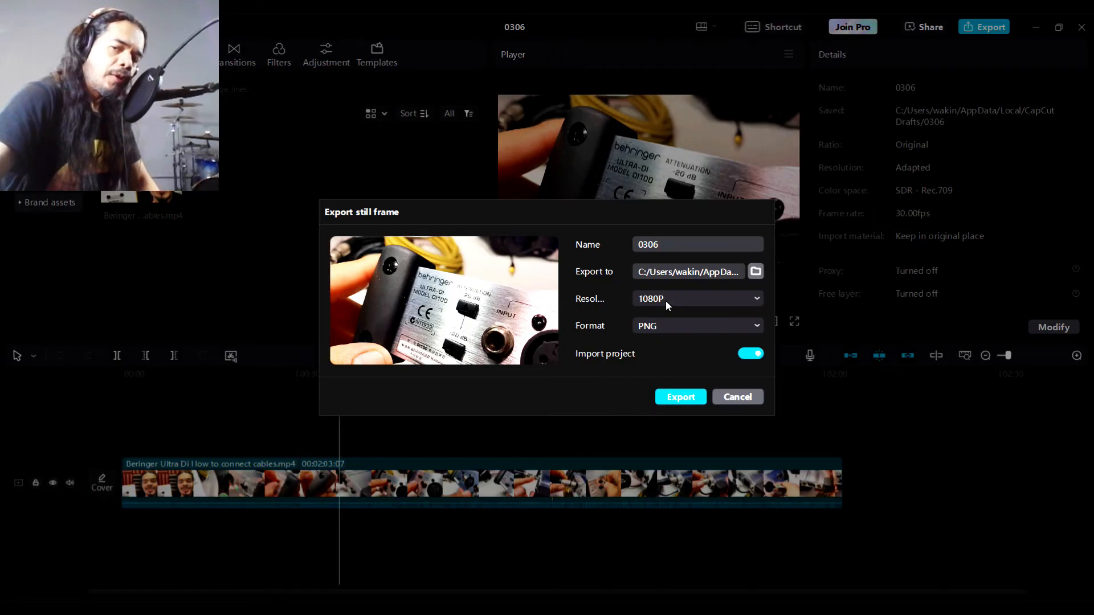
pyautogui.moveTo(663, 335)
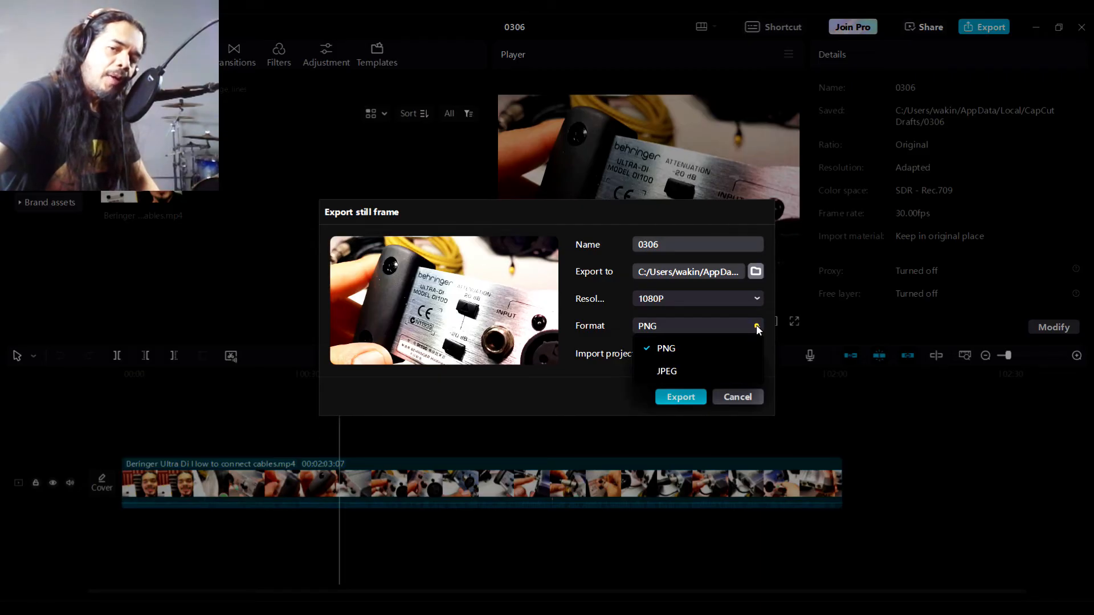
# Keep PNG as the image format, then cancel the still-frame export back to the editor
pyautogui.click(664, 349)
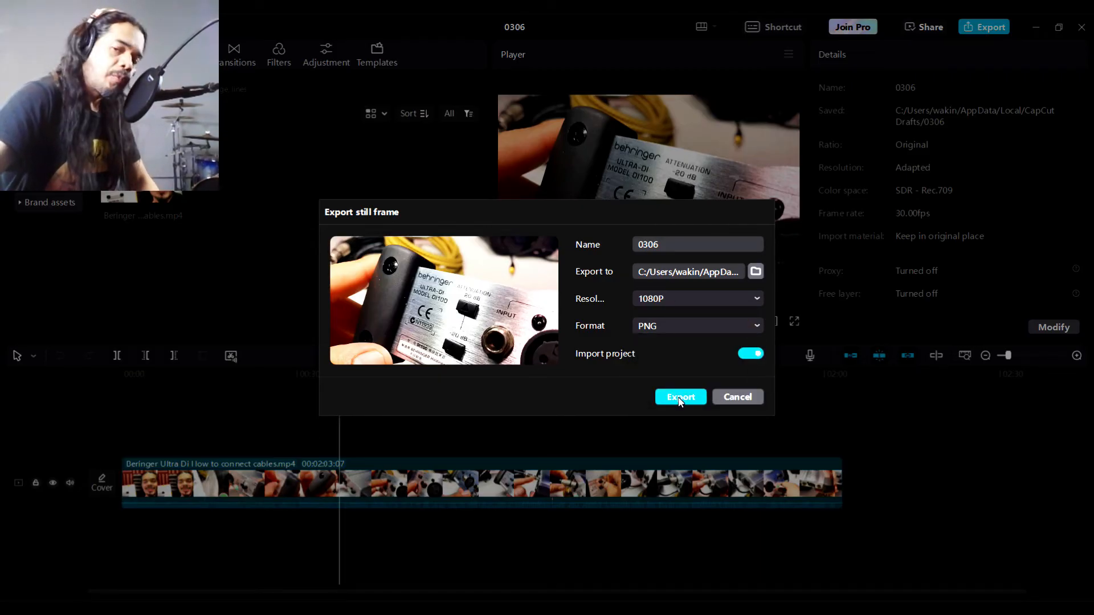
pyautogui.moveTo(737, 400)
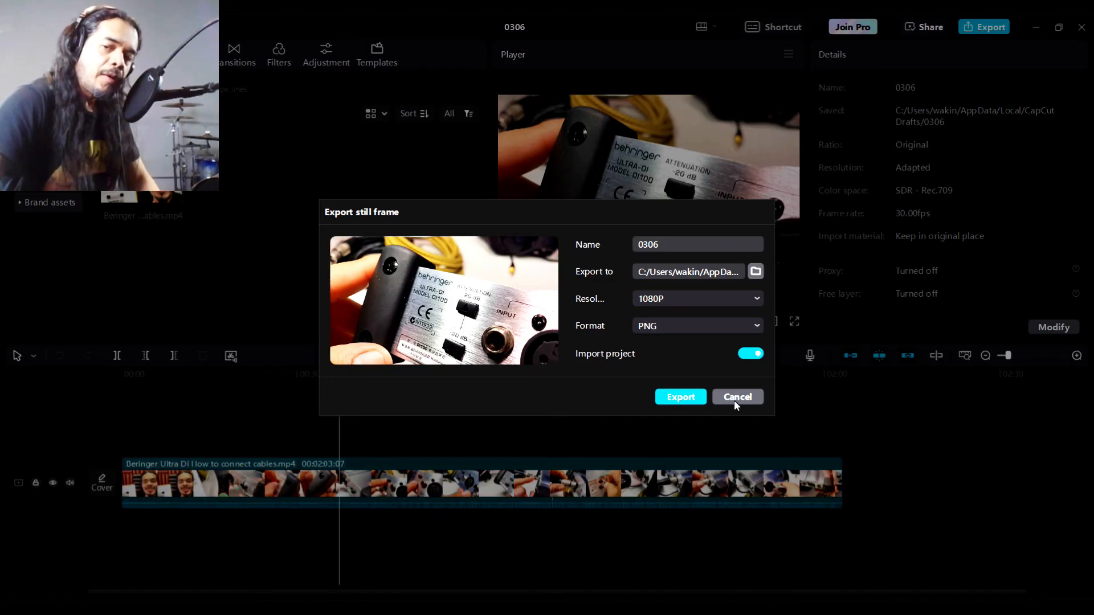
pyautogui.click(737, 397)
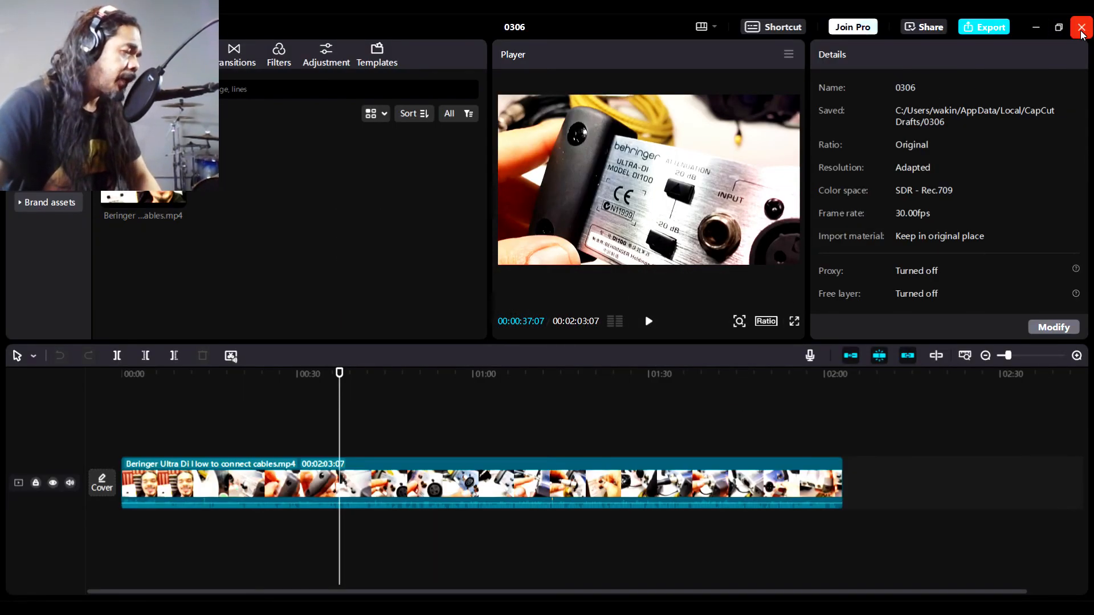
pyautogui.moveTo(1077, 54)
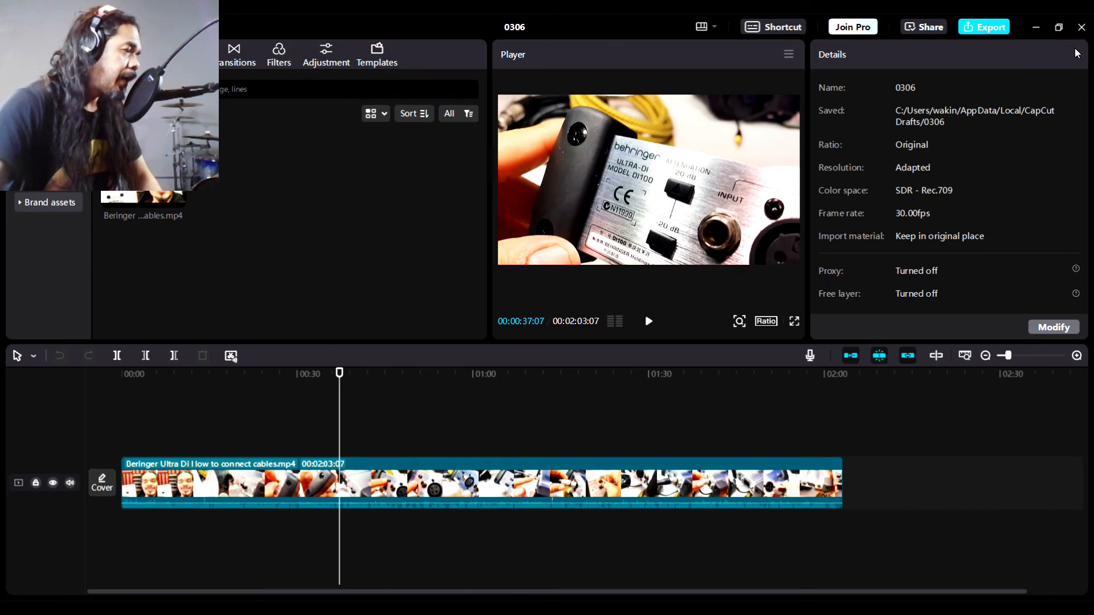